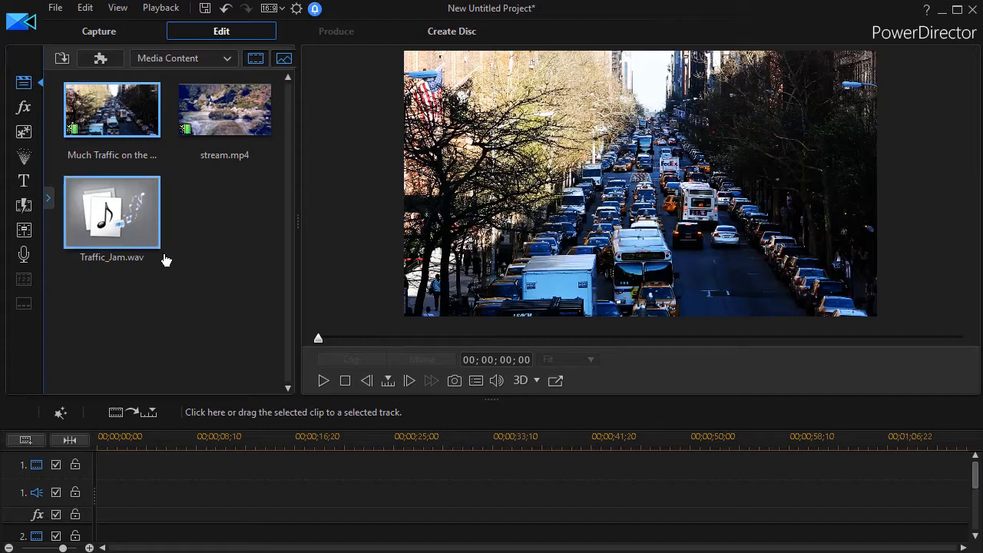
Place the traffic video from the Media Library at the start of timeline track 1
left_click(111, 110)
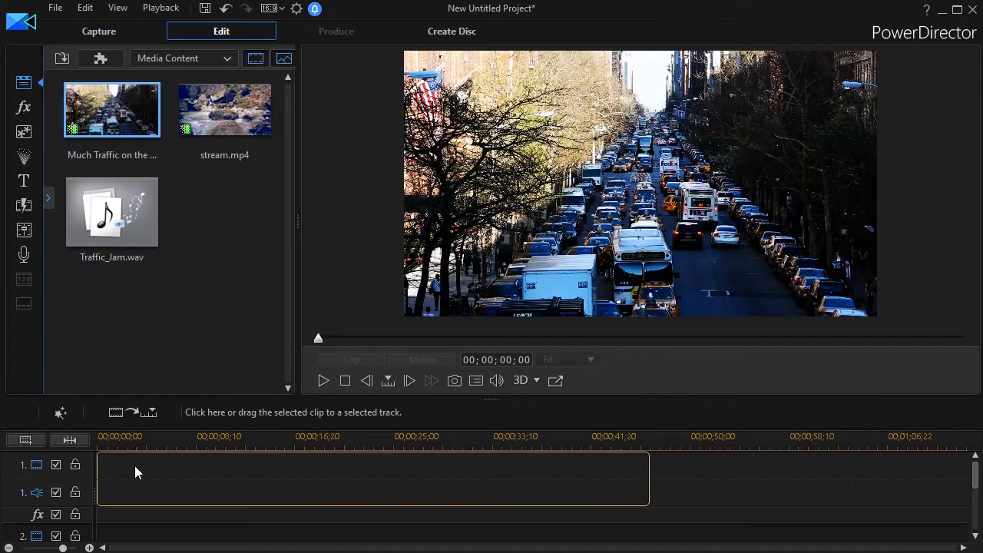
left_click_drag(111, 109, 372, 466)
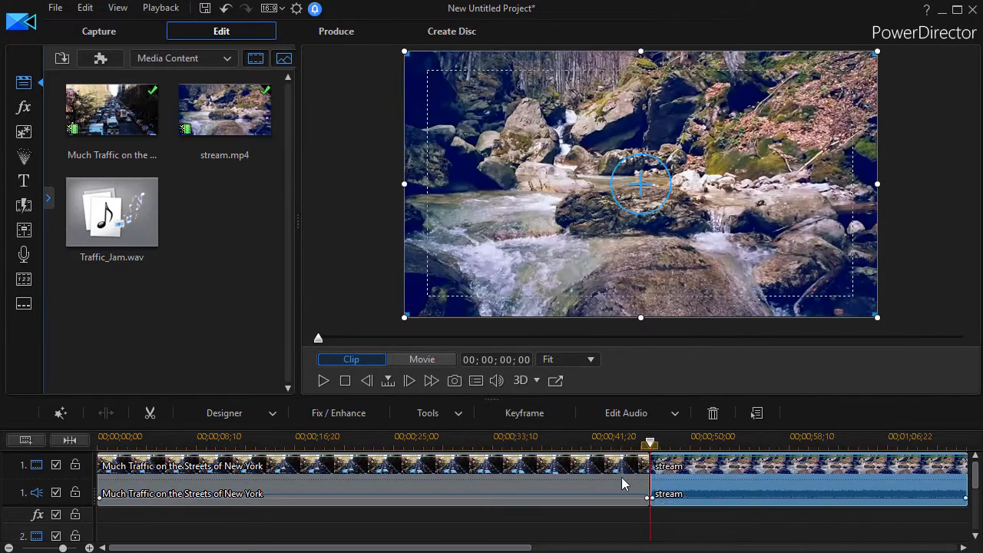
mouse_move(633, 470)
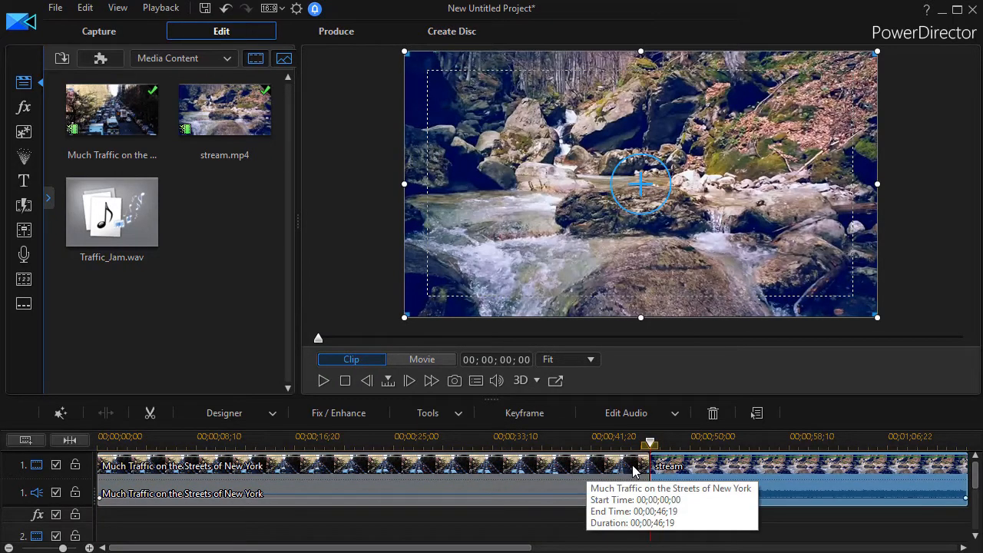
mouse_move(702, 493)
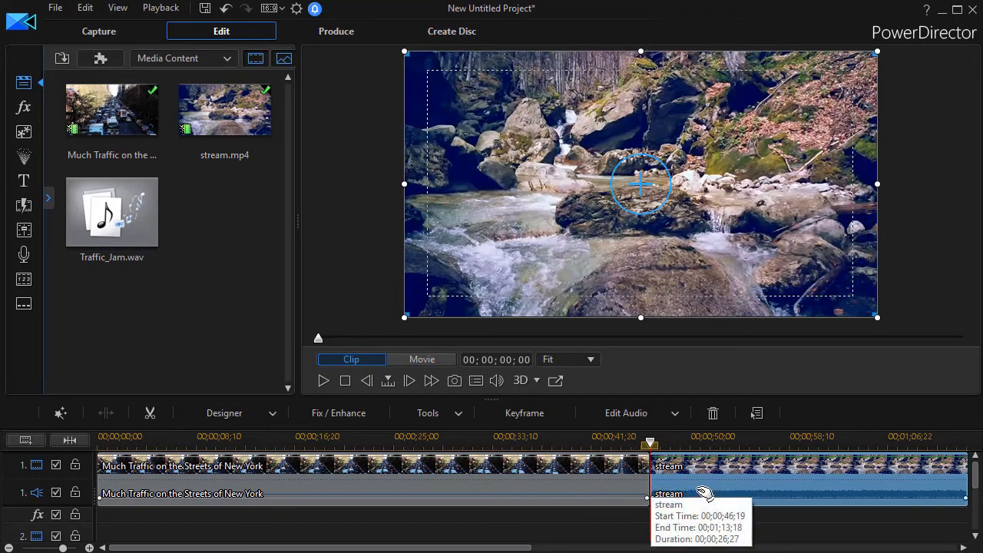
mouse_move(708, 537)
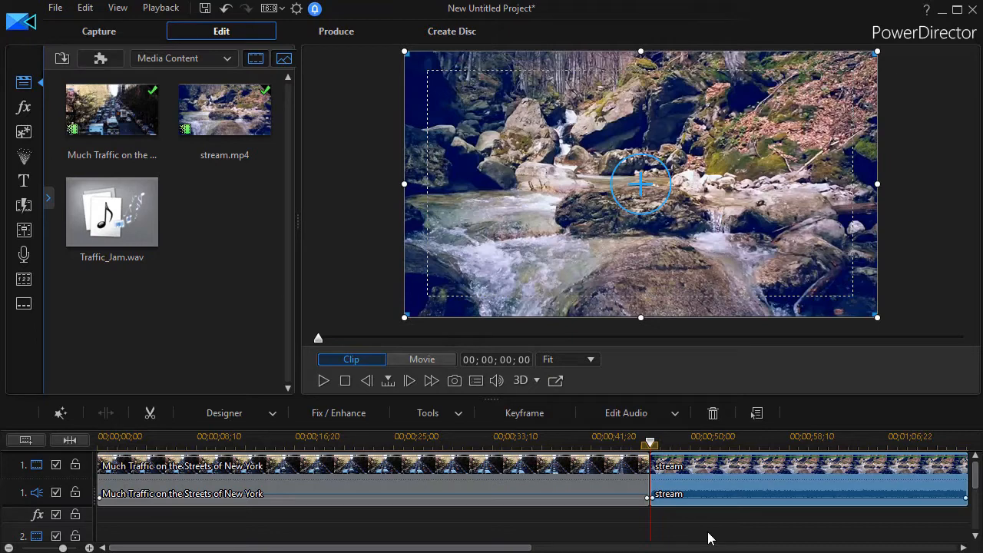
mouse_move(634, 475)
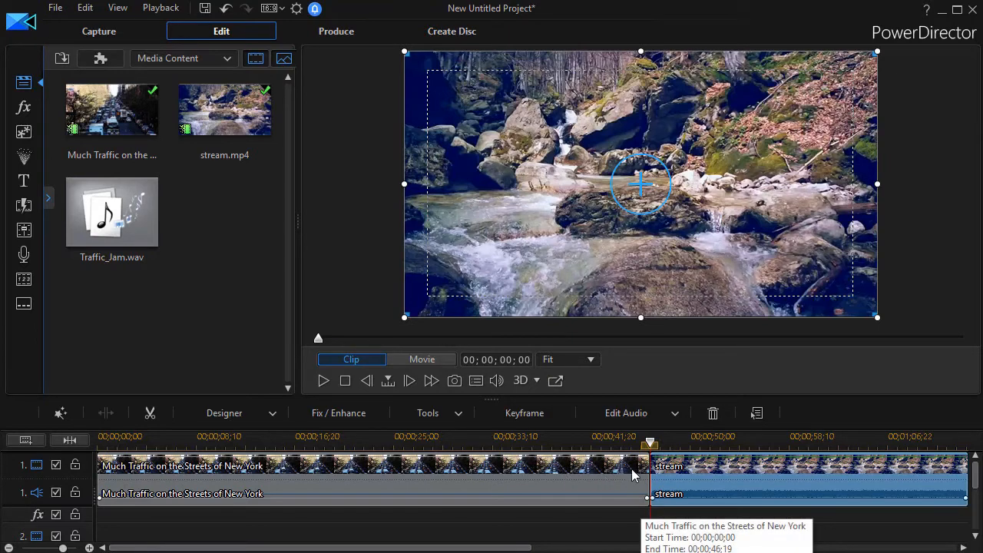
mouse_move(633, 470)
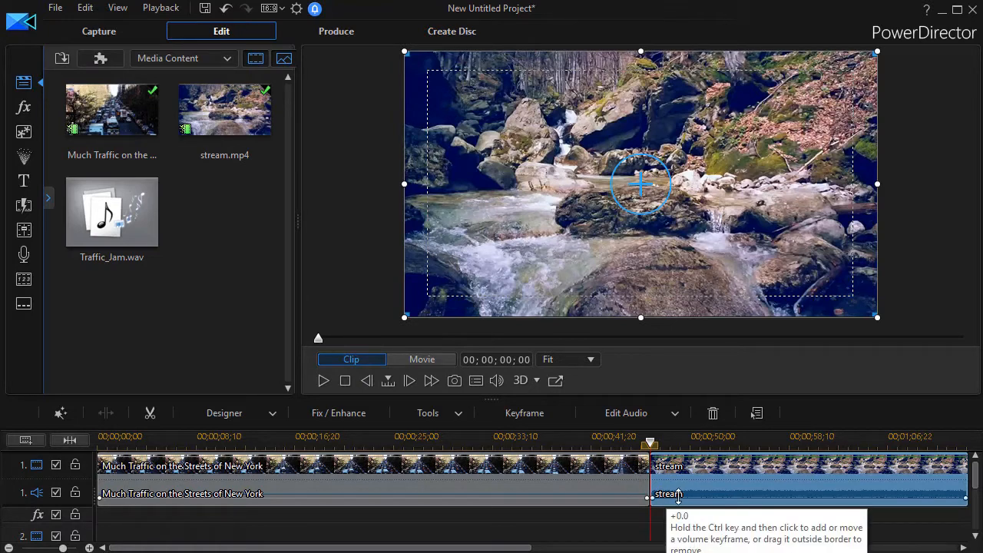
mouse_move(677, 498)
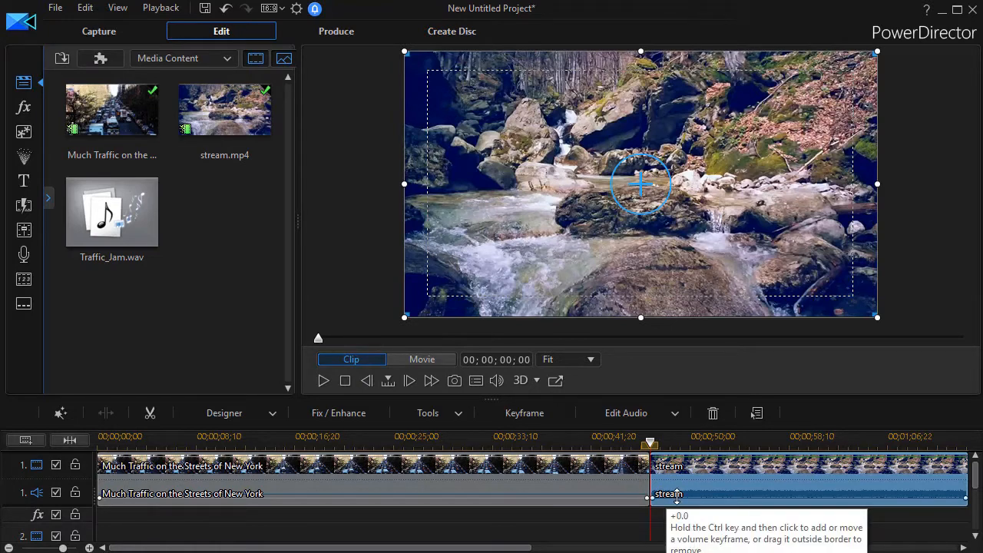
mouse_move(594, 530)
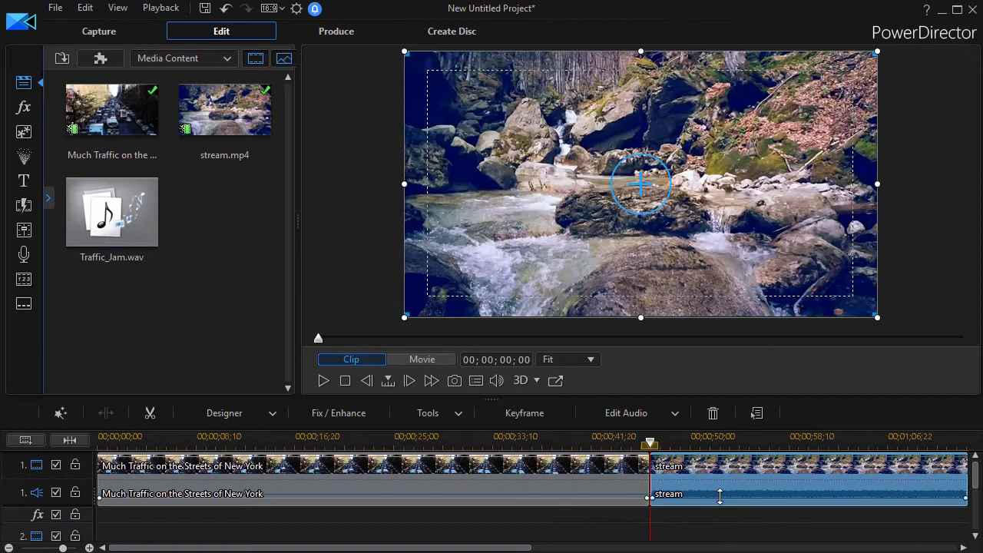
mouse_move(707, 492)
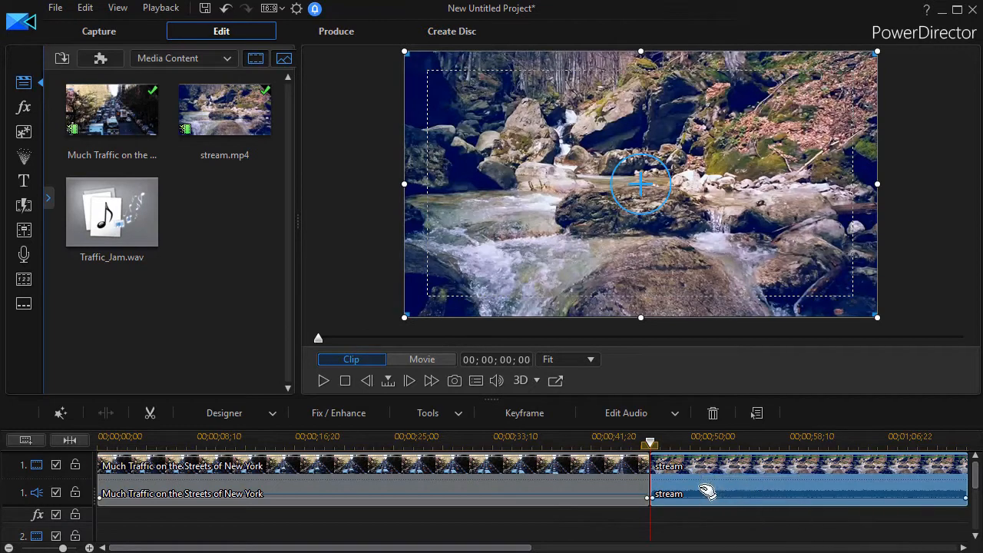
mouse_move(701, 490)
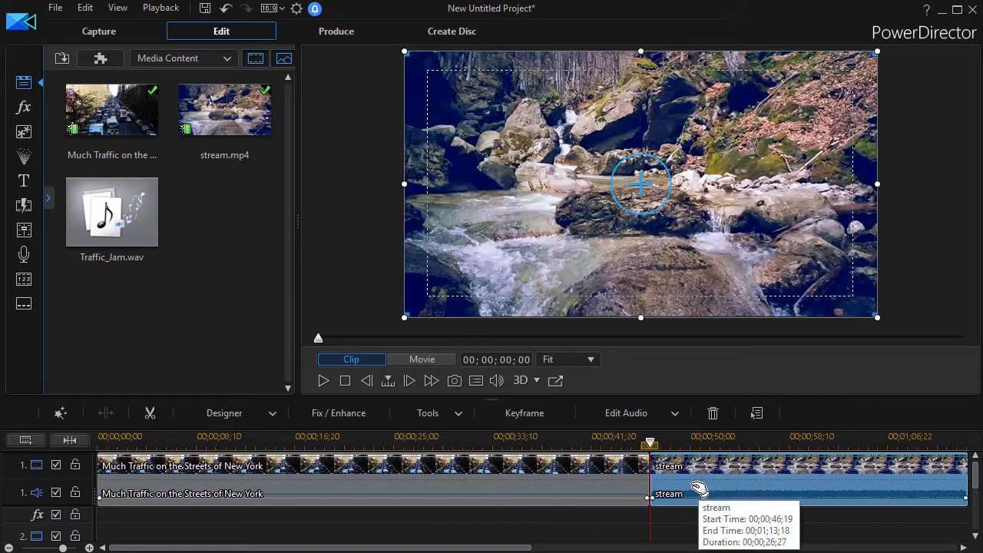
mouse_move(687, 478)
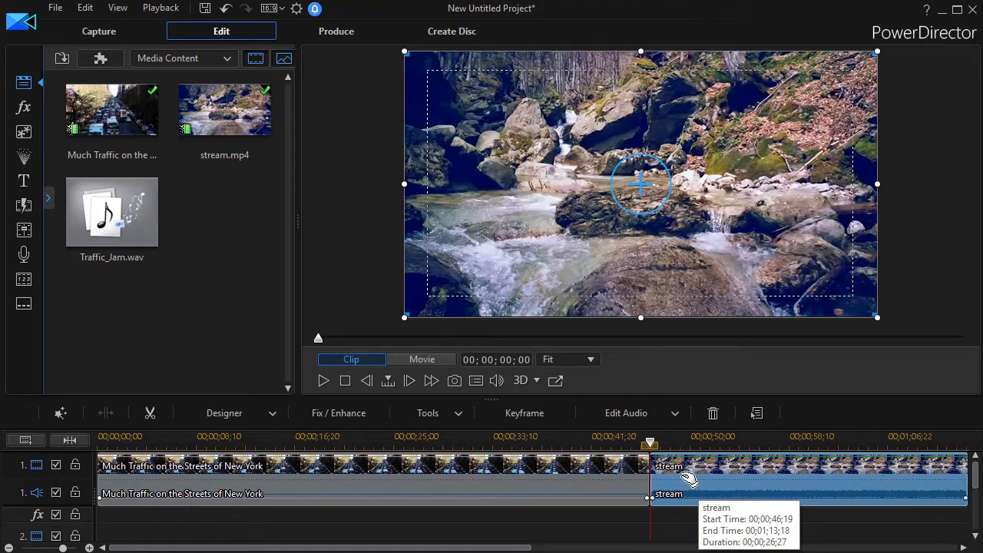
Unlink video and audio on both the stream clip and the traffic clip
right_click(687, 476)
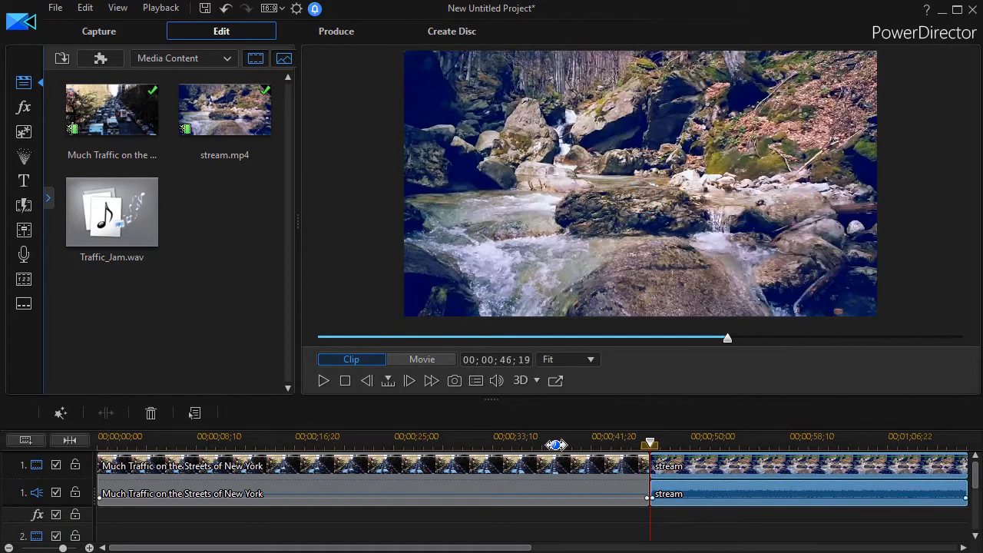
right_click(308, 466)
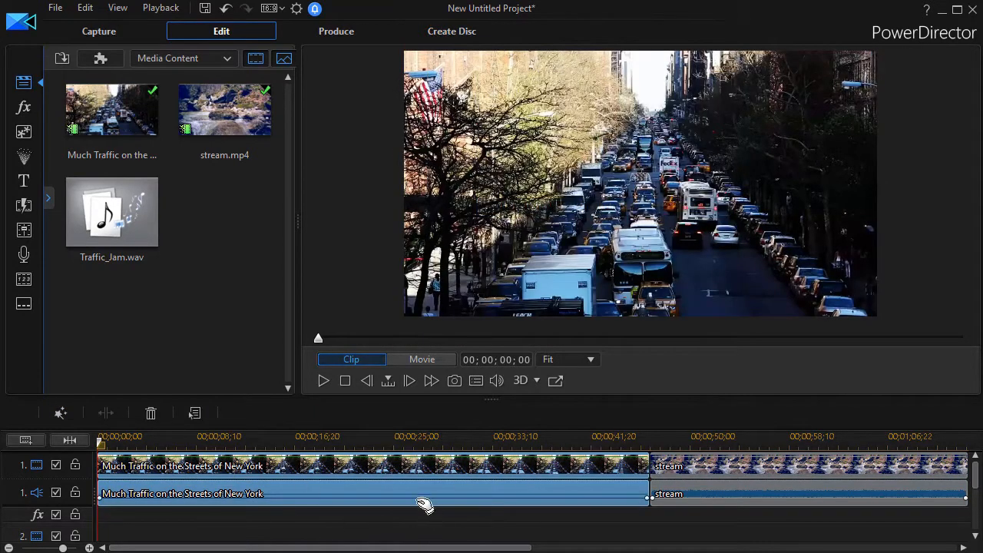
mouse_move(381, 494)
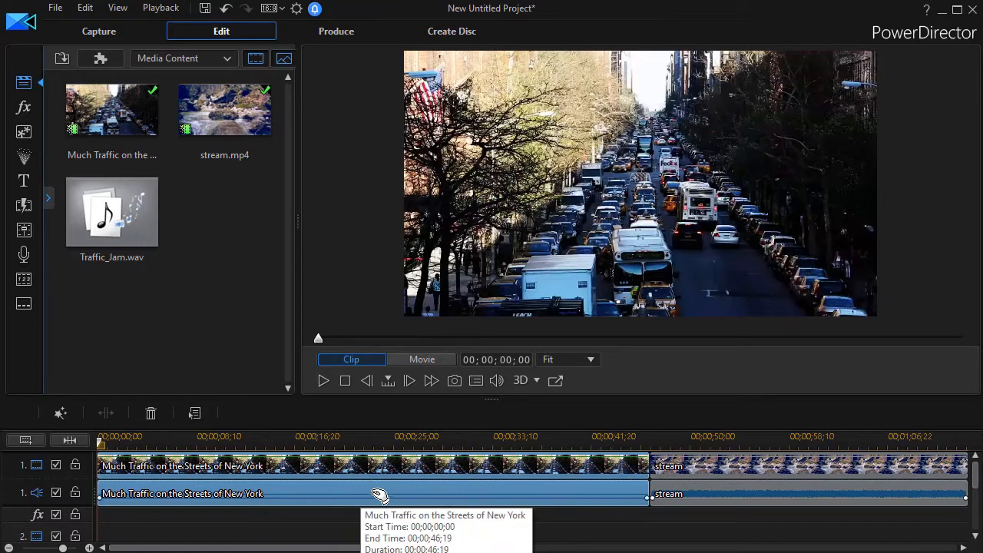
mouse_move(215, 481)
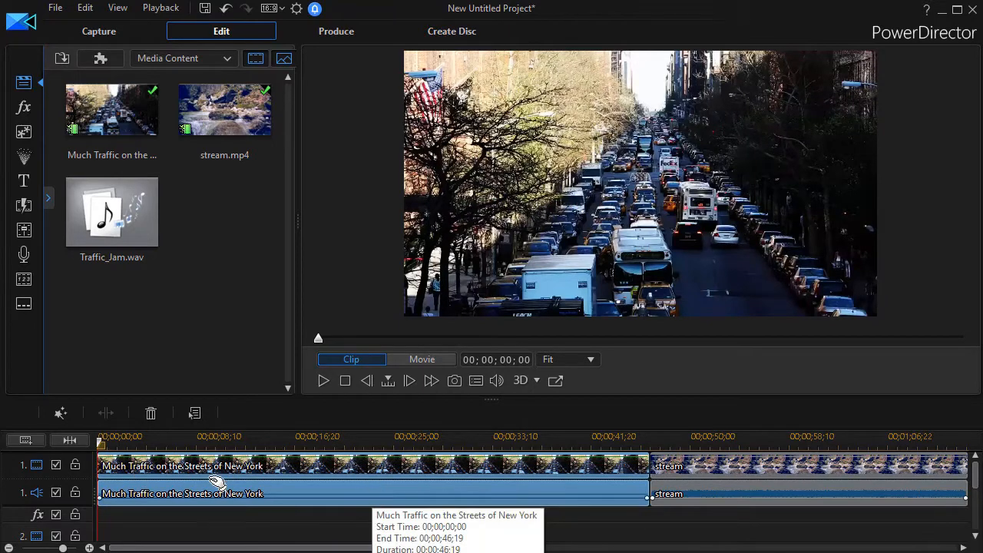
mouse_move(381, 498)
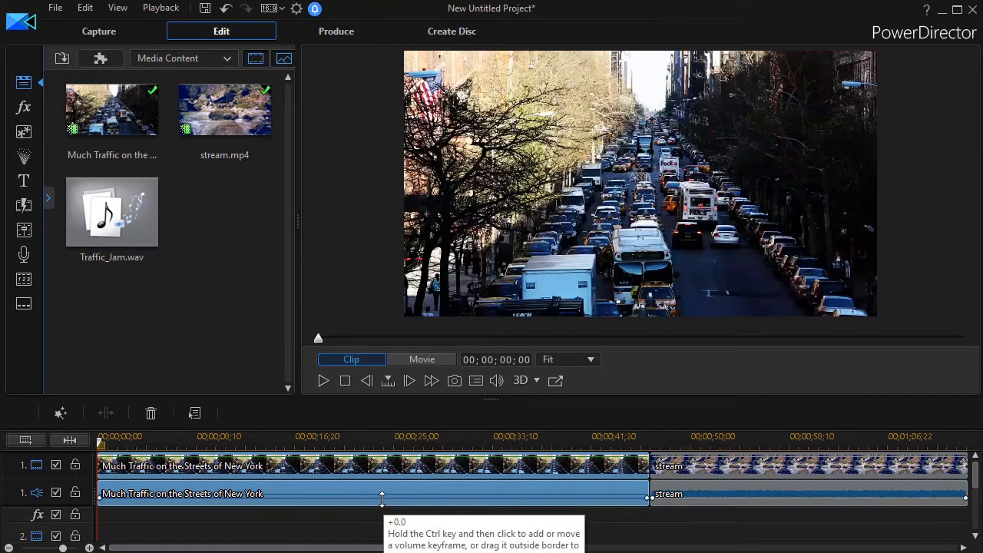
mouse_move(390, 492)
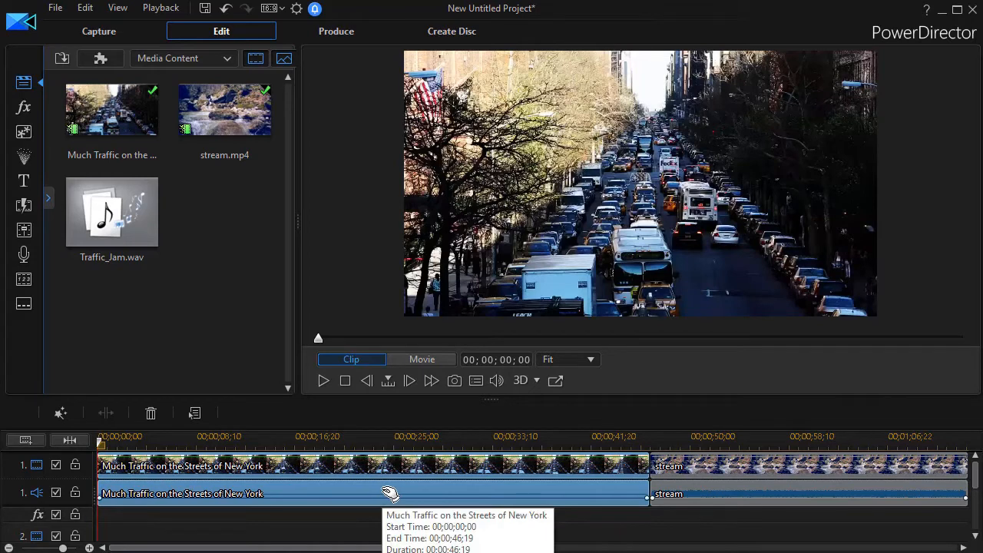
Remove the traffic clip's original audio from track 1
left_click(368, 480)
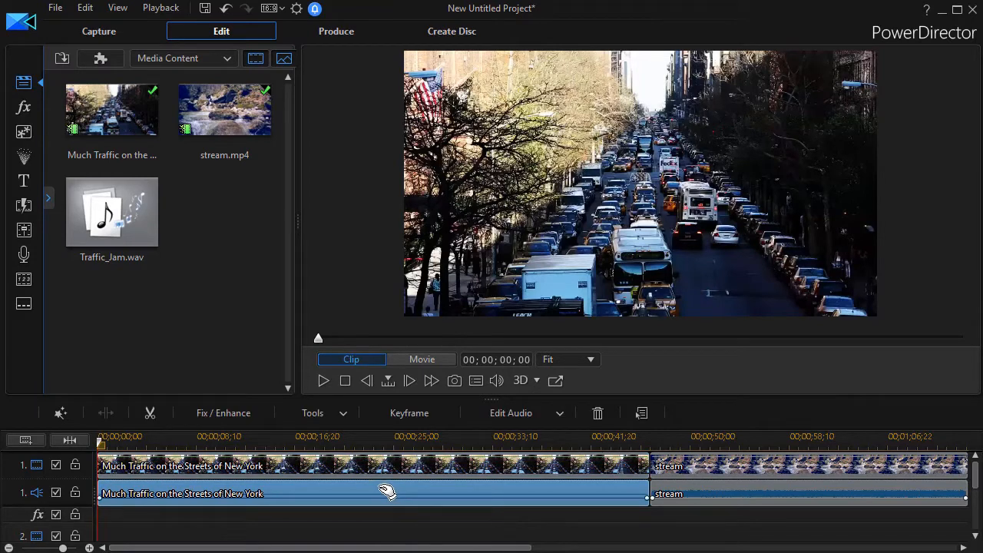
right_click(387, 491)
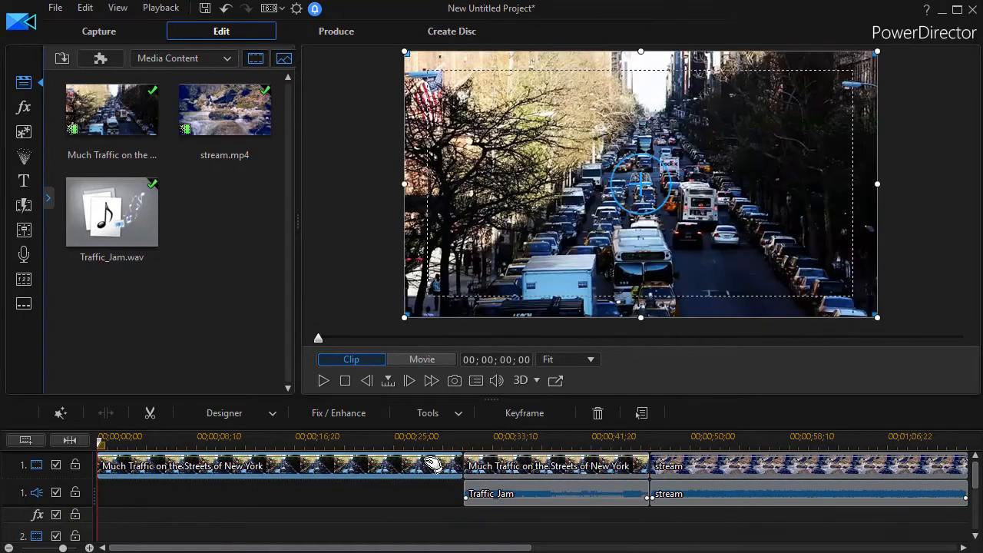
Remove the first traffic video section, filling the gap by moving all clips
right_click(553, 476)
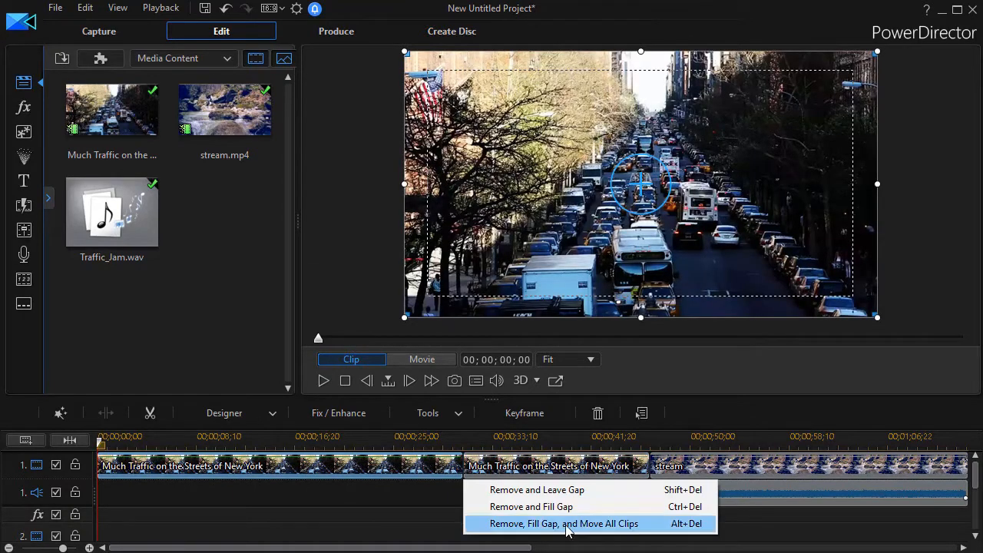
left_click(563, 523)
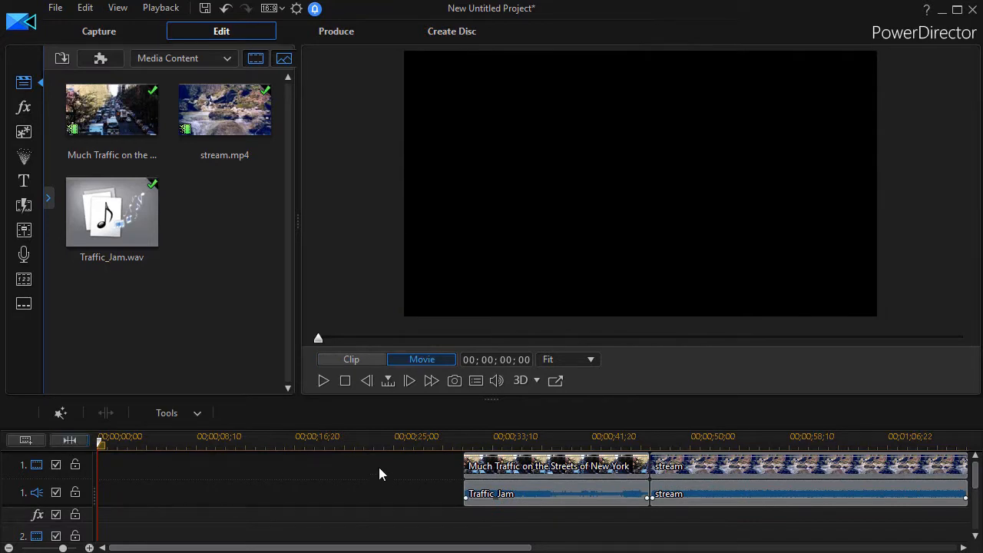
left_click(506, 493)
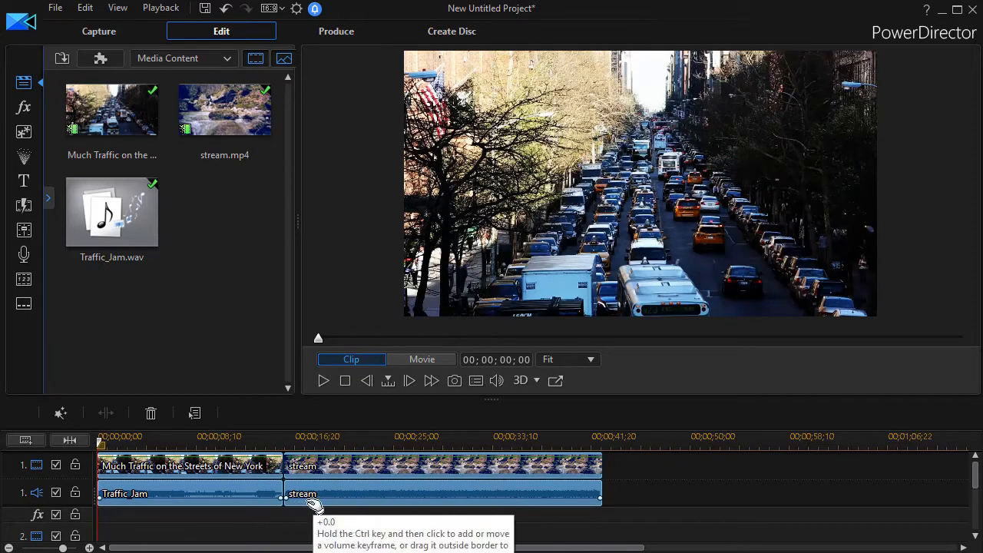
mouse_move(317, 499)
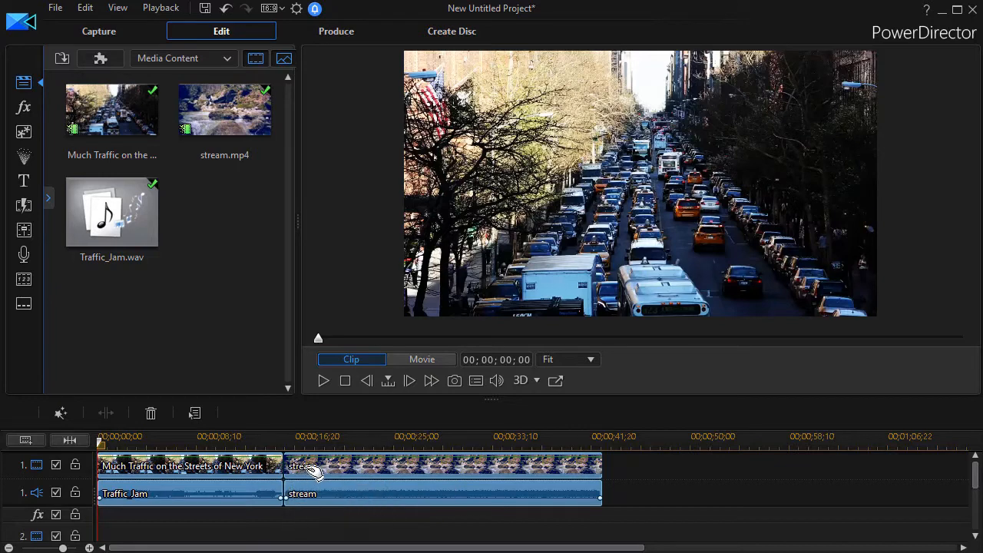
mouse_move(323, 467)
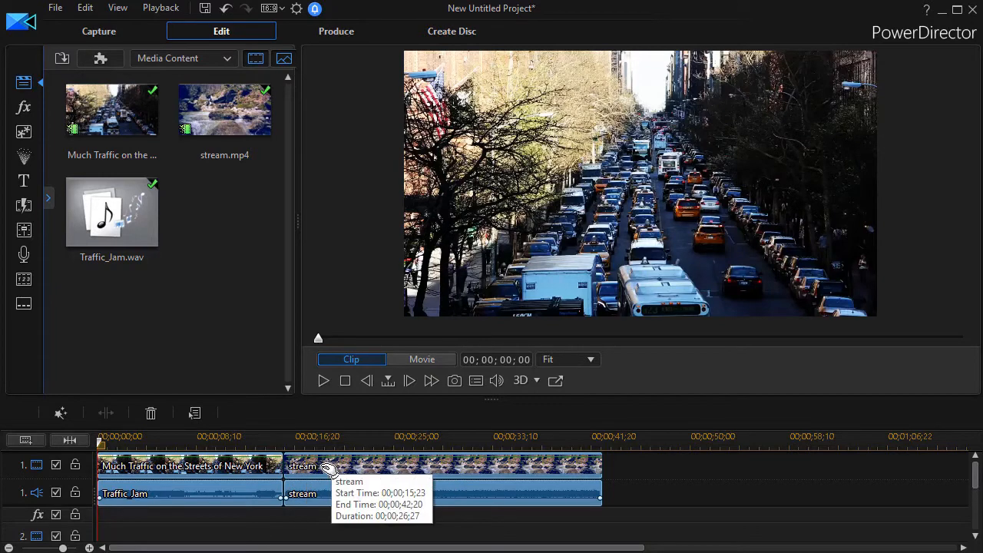
mouse_move(392, 471)
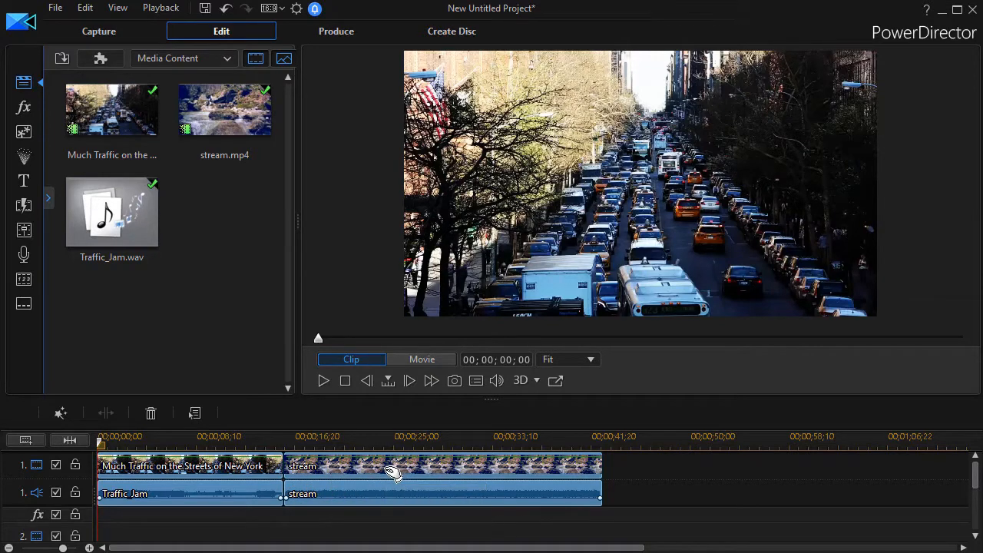
mouse_move(393, 471)
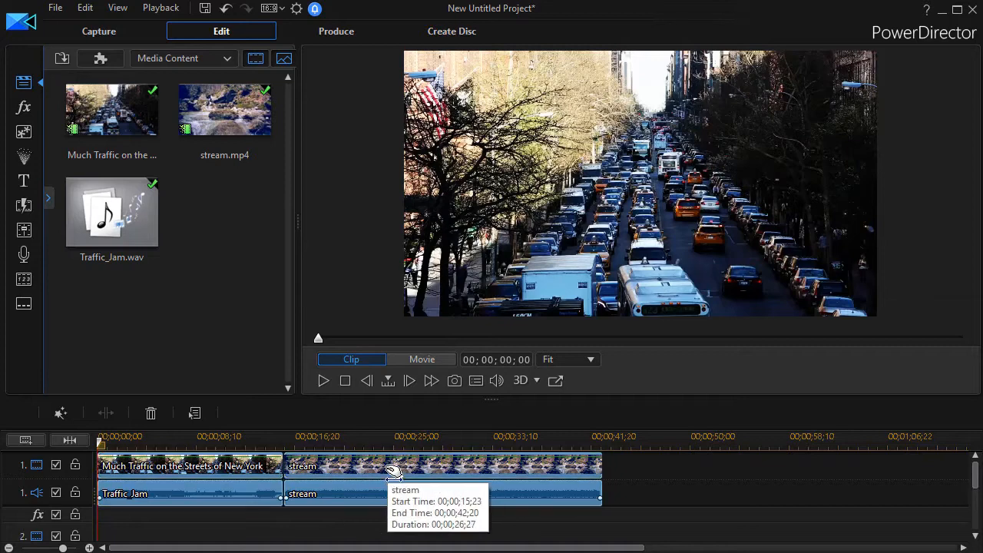
mouse_move(351, 469)
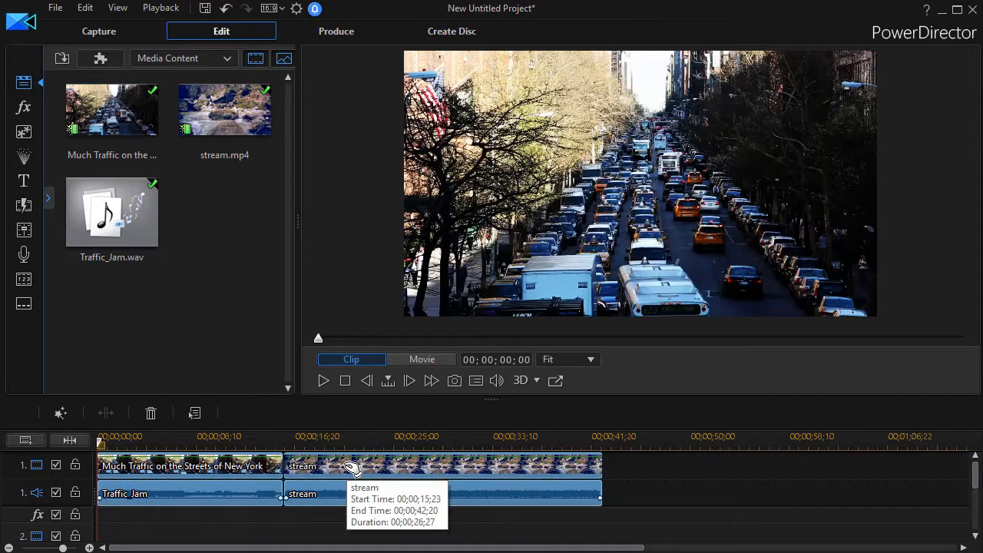
Move the stream clip's in position to 00;00;02;00 in the Trim window
left_click(184, 466)
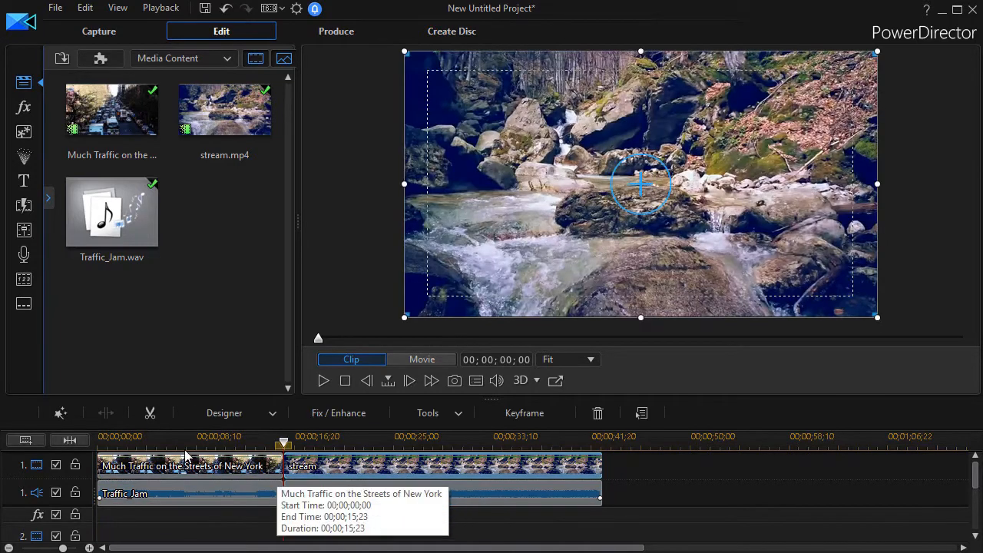
left_click(150, 413)
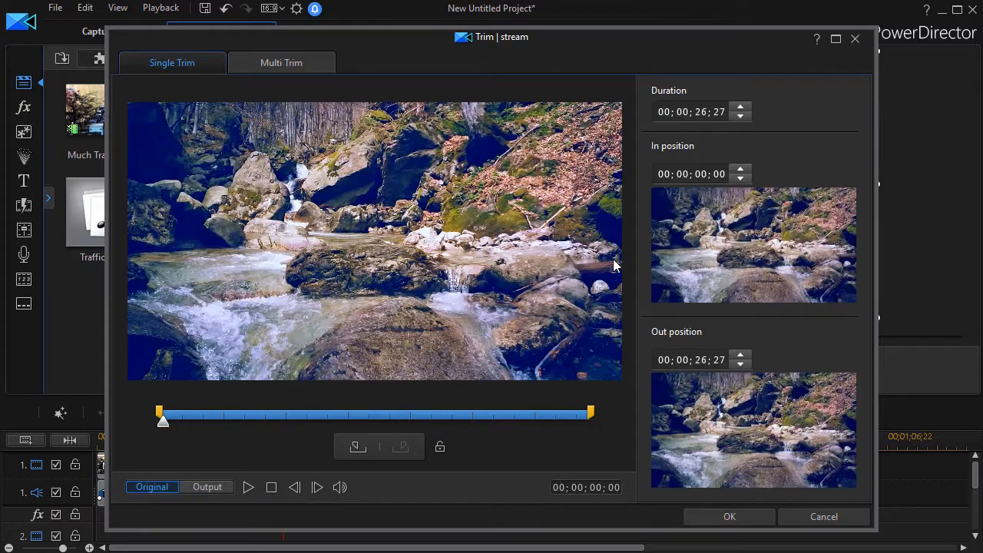
mouse_move(647, 253)
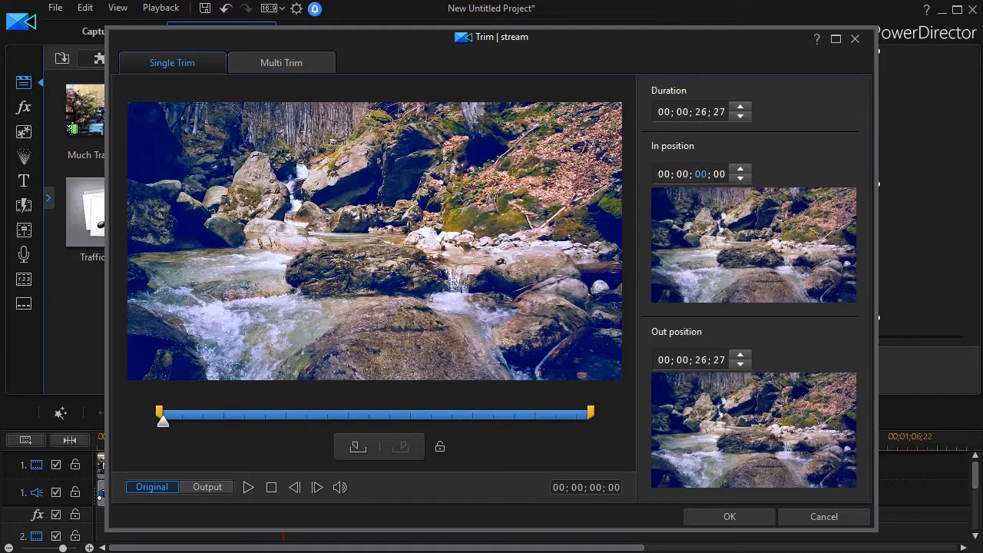
left_click_drag(161, 420, 192, 420)
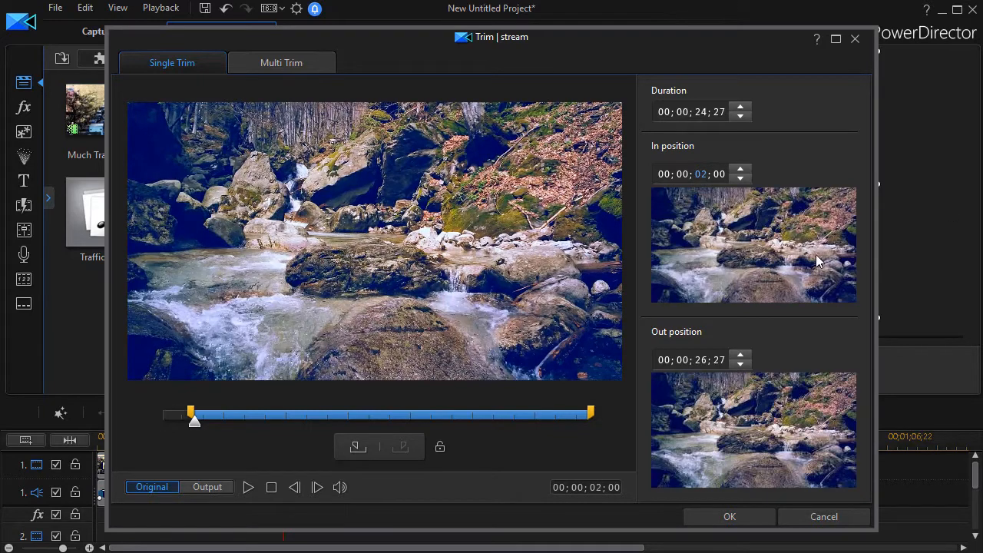
mouse_move(159, 420)
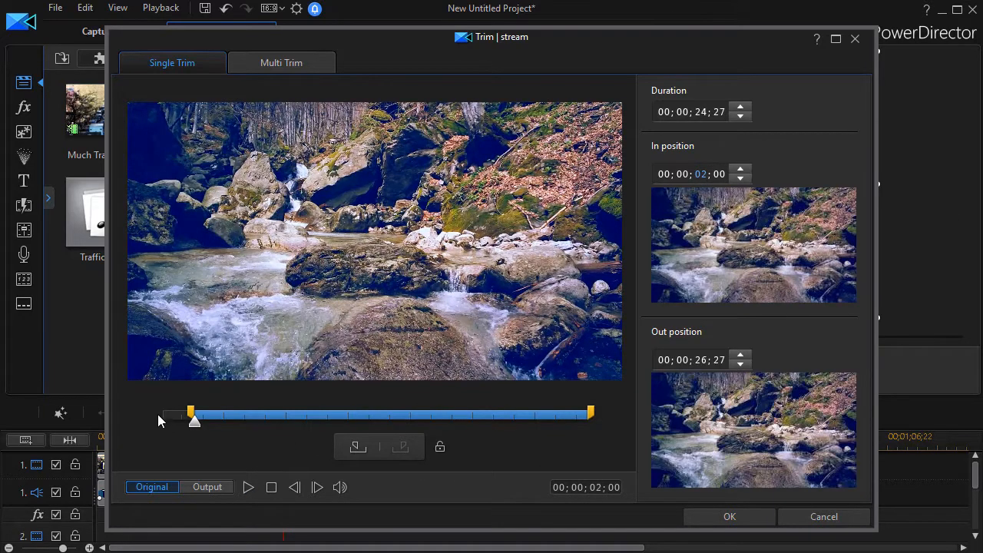
mouse_move(729, 516)
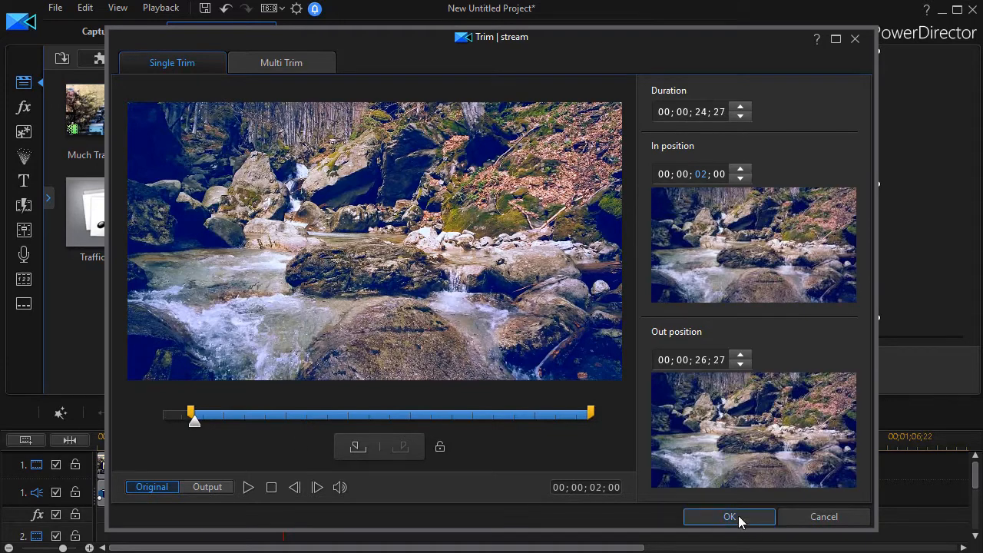
Apply the stream clip's two-second trim
left_click(728, 516)
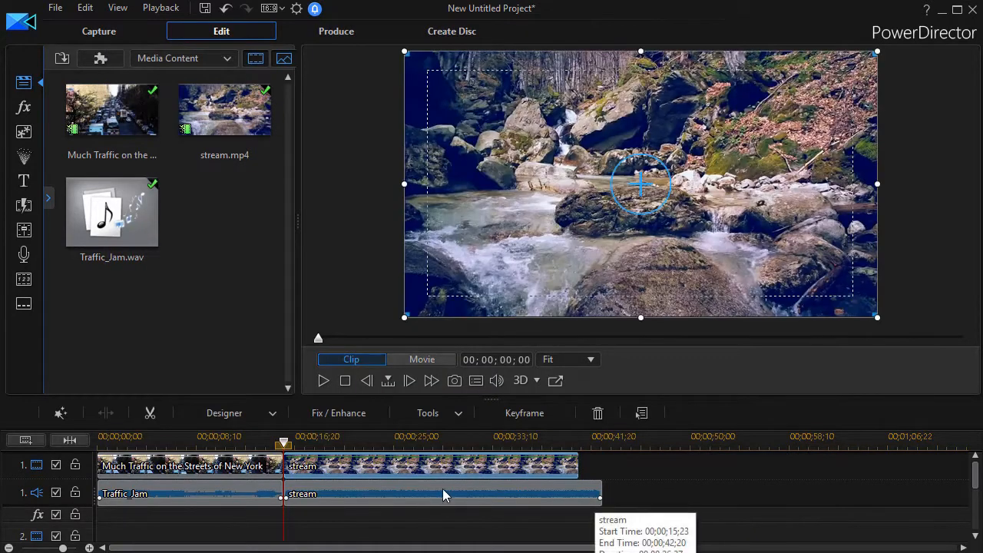
mouse_move(468, 469)
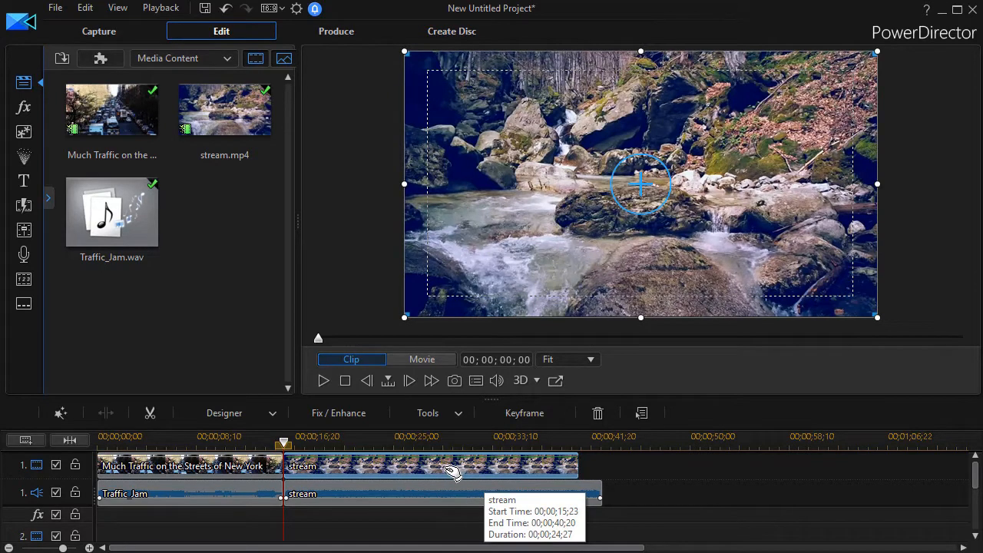
mouse_move(447, 470)
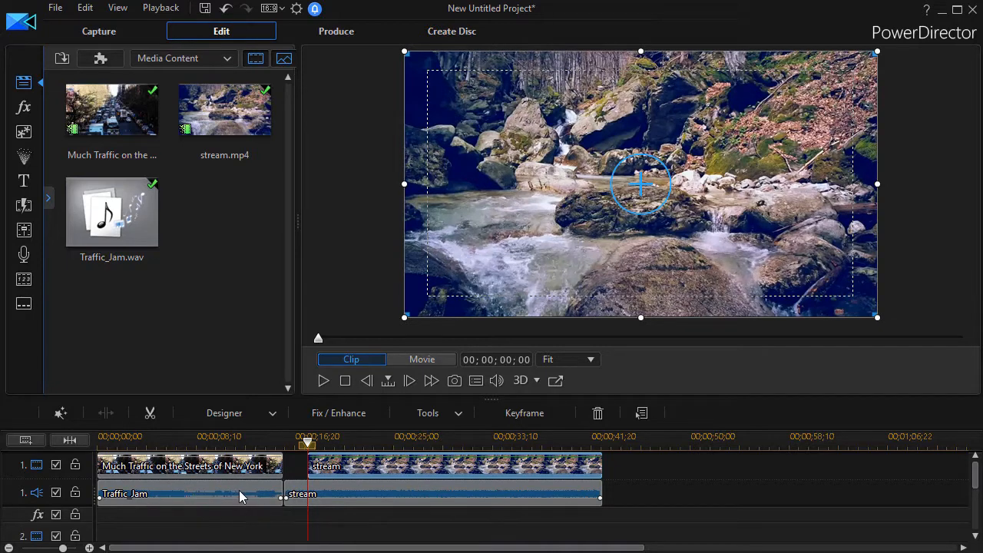
mouse_move(256, 495)
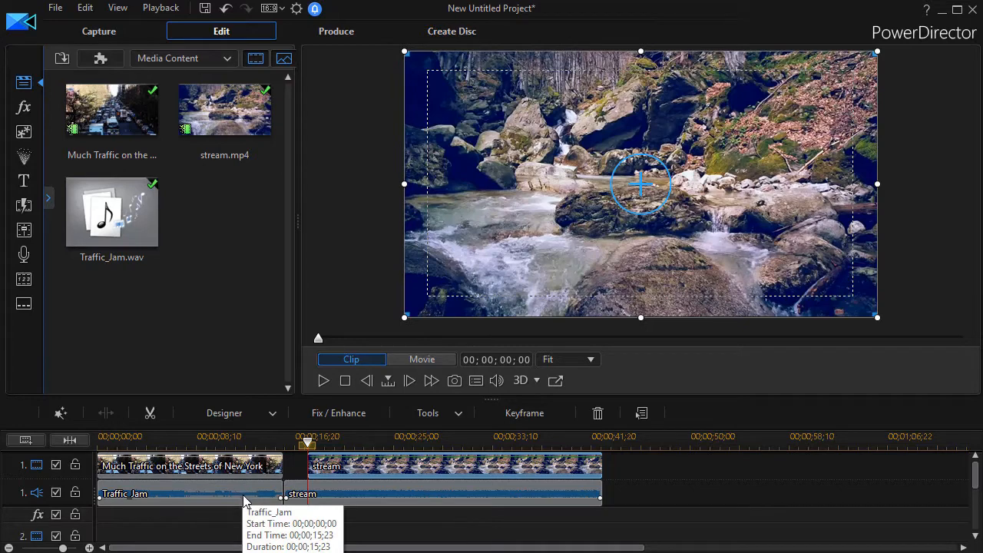
mouse_move(184, 502)
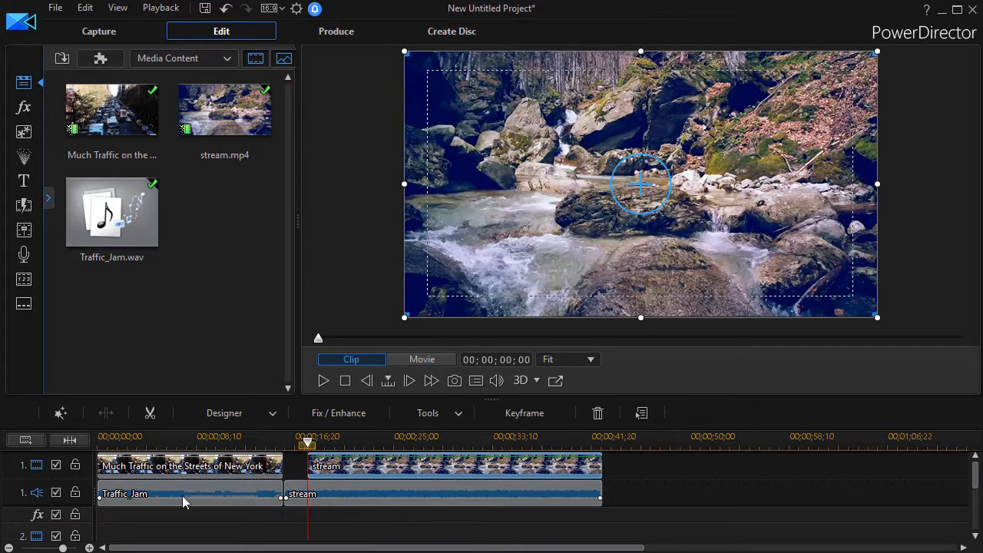
mouse_move(219, 487)
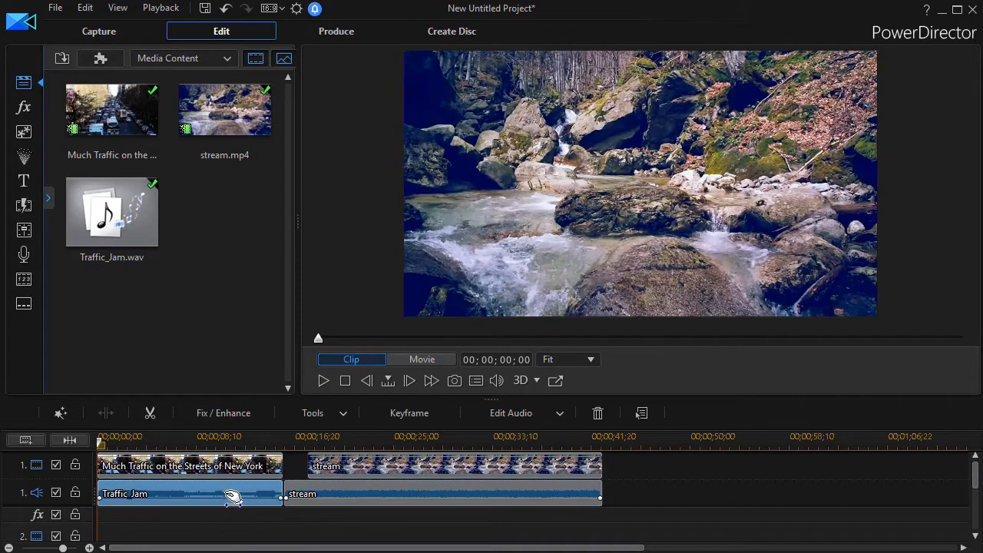
Trim the Traffic_Jam audio's out position back to 00;00;13;23
left_click(150, 413)
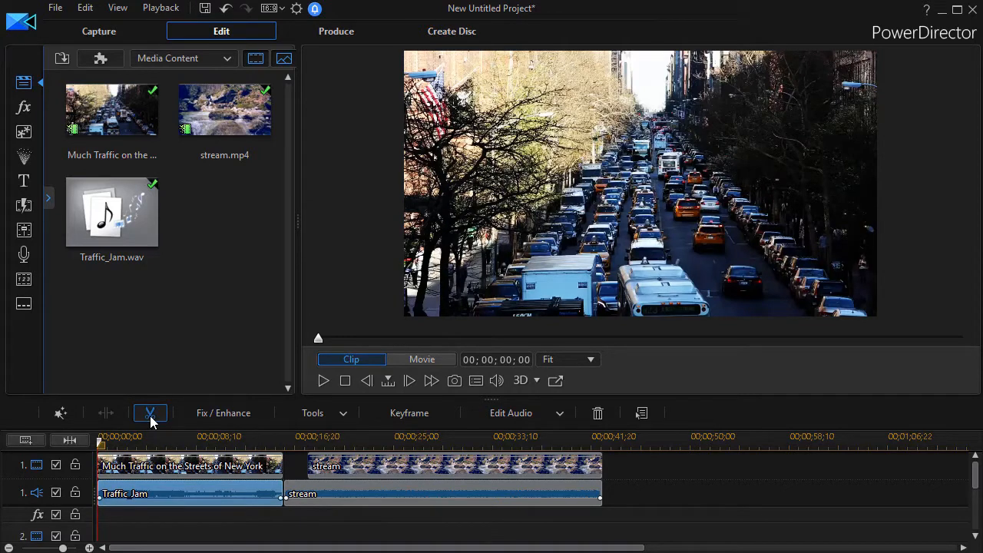
left_click(150, 413)
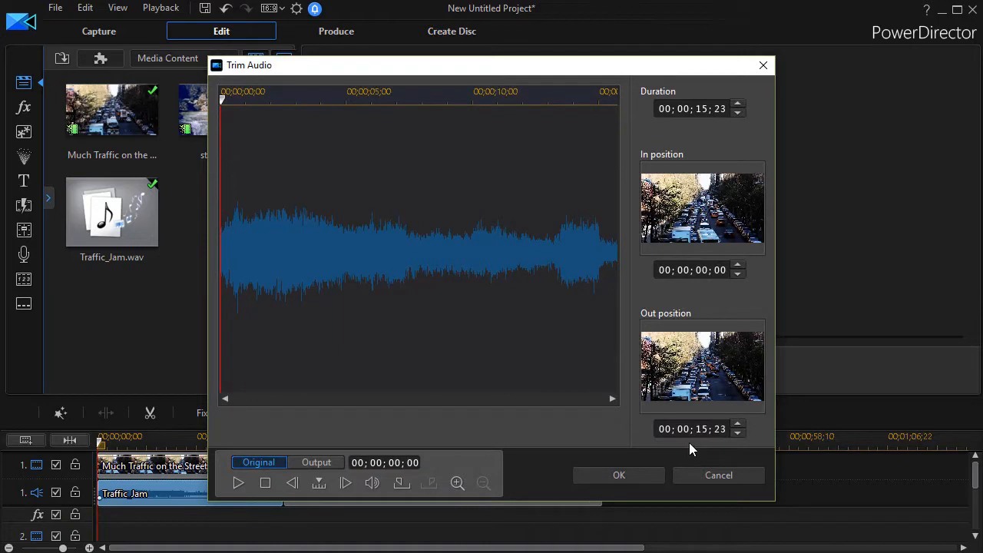
mouse_move(691, 449)
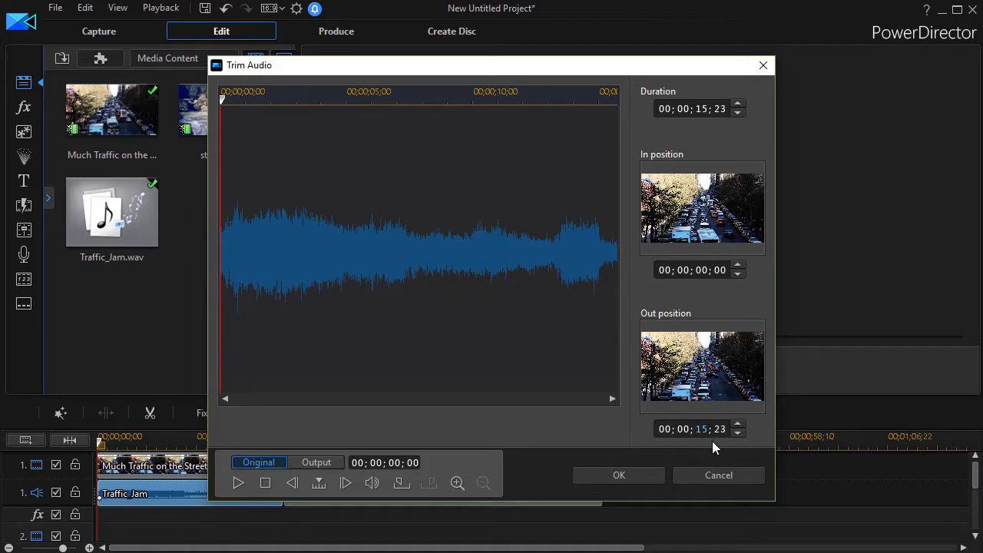
left_click(737, 433)
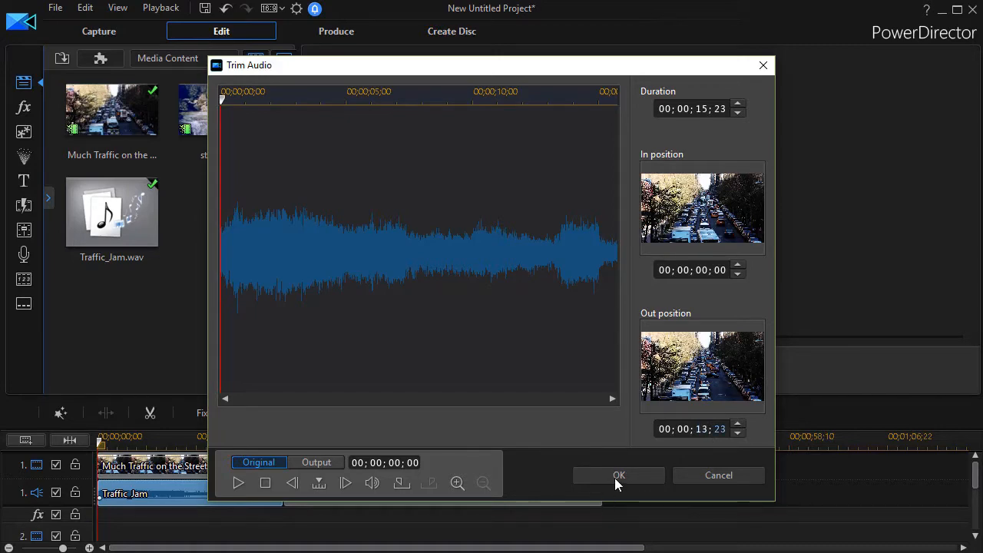
left_click(618, 474)
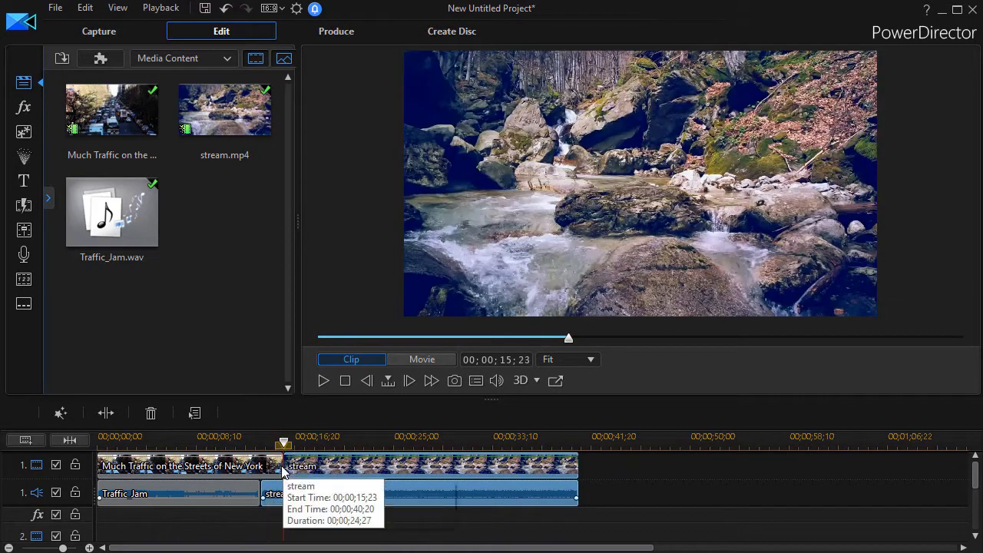
mouse_move(280, 478)
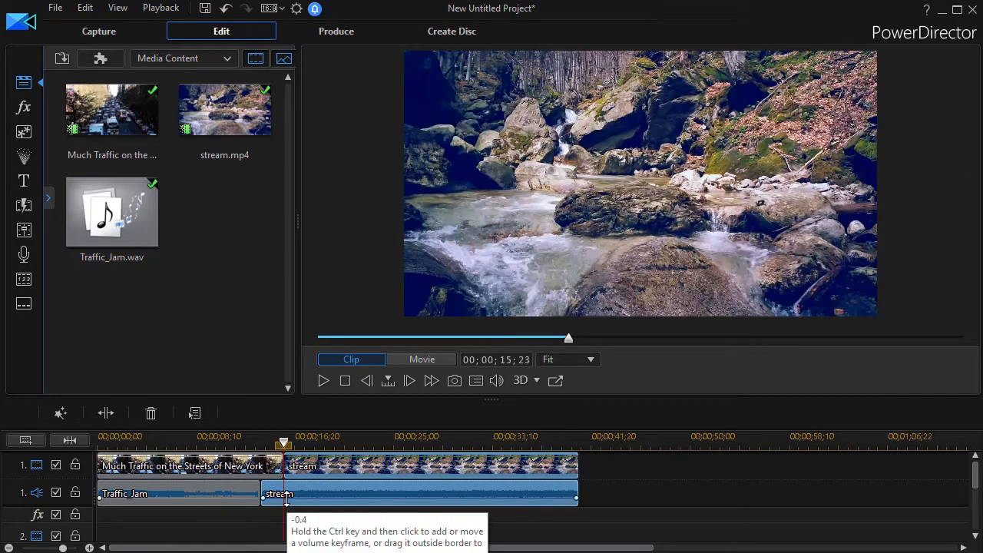
mouse_move(729, 507)
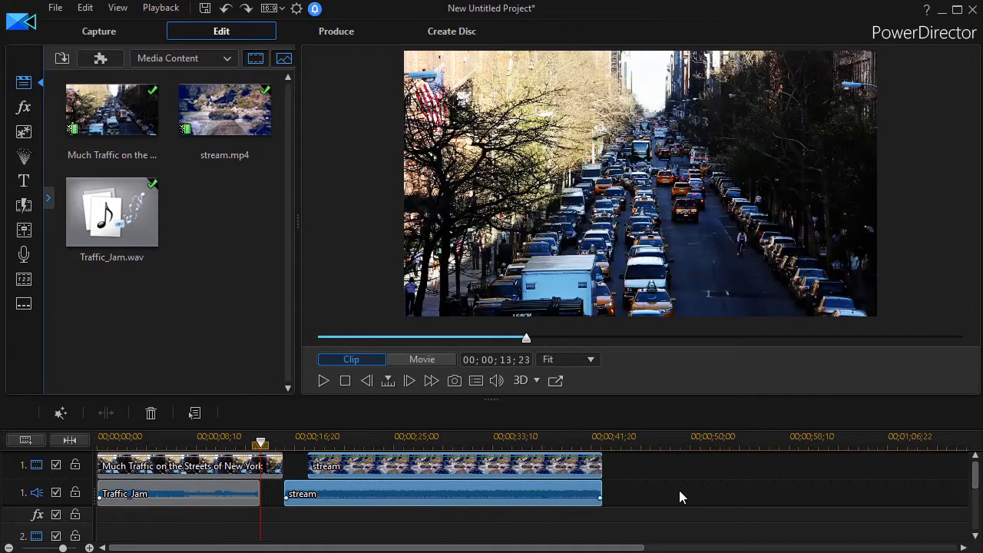
Select the Traffic_Jam audio clip on the timeline
left_click(176, 494)
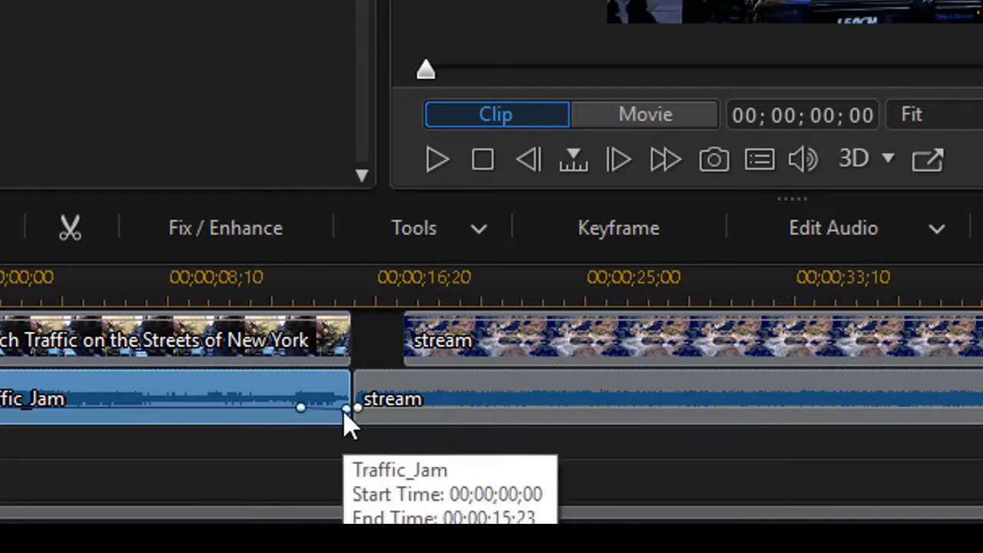
mouse_move(347, 427)
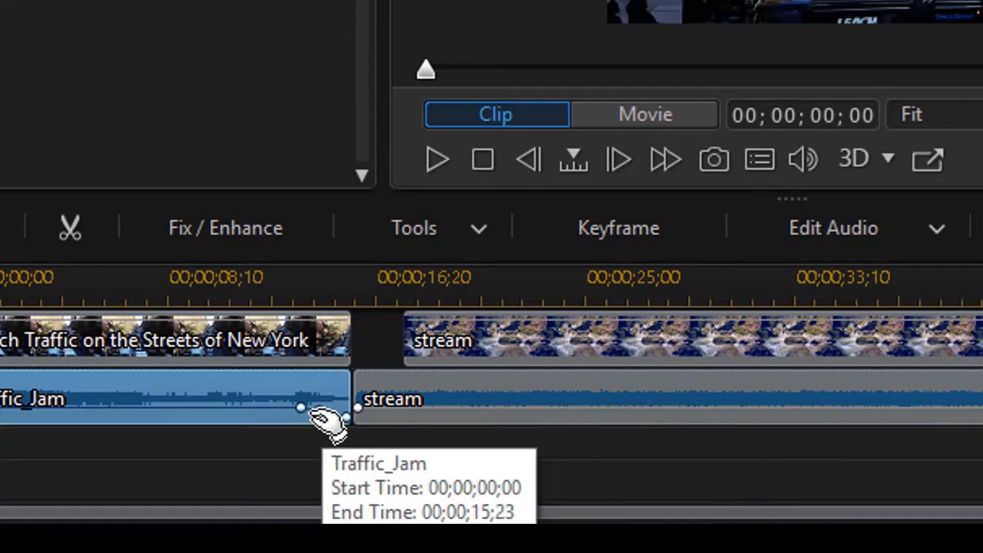
mouse_move(321, 426)
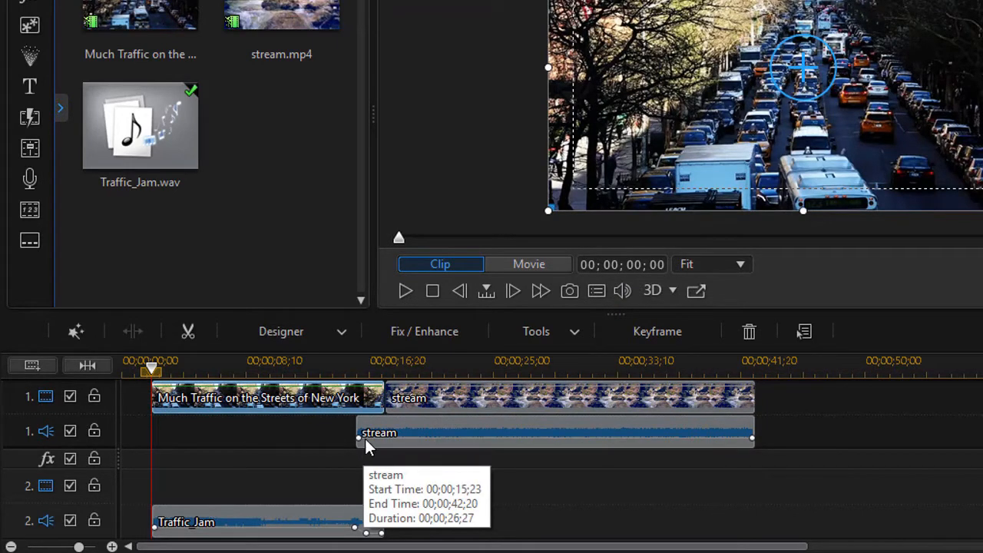
mouse_move(376, 441)
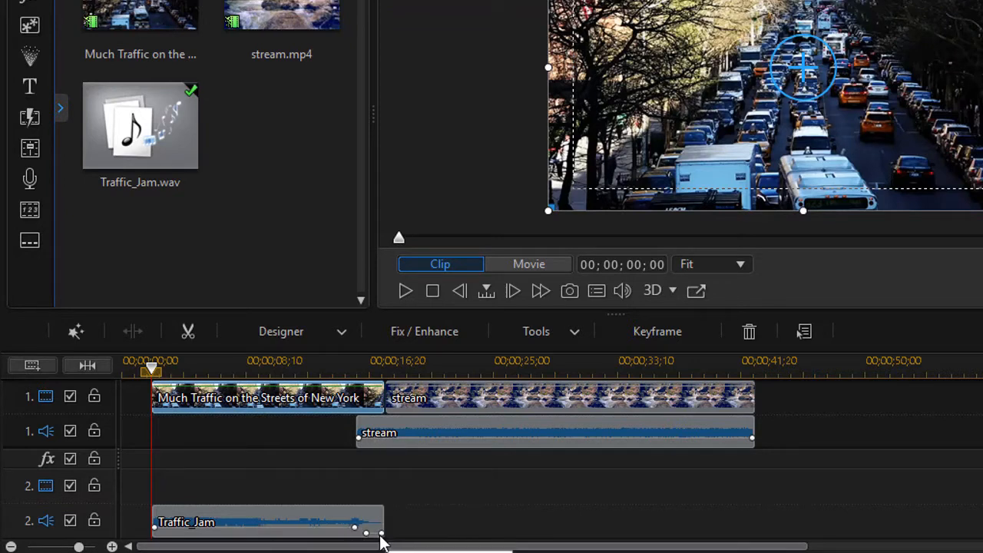
mouse_move(353, 530)
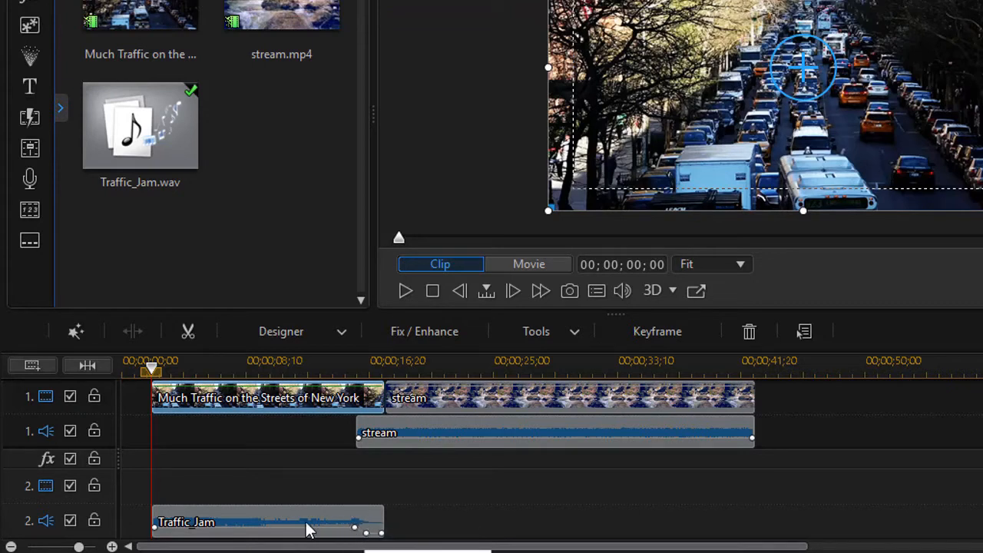
mouse_move(328, 528)
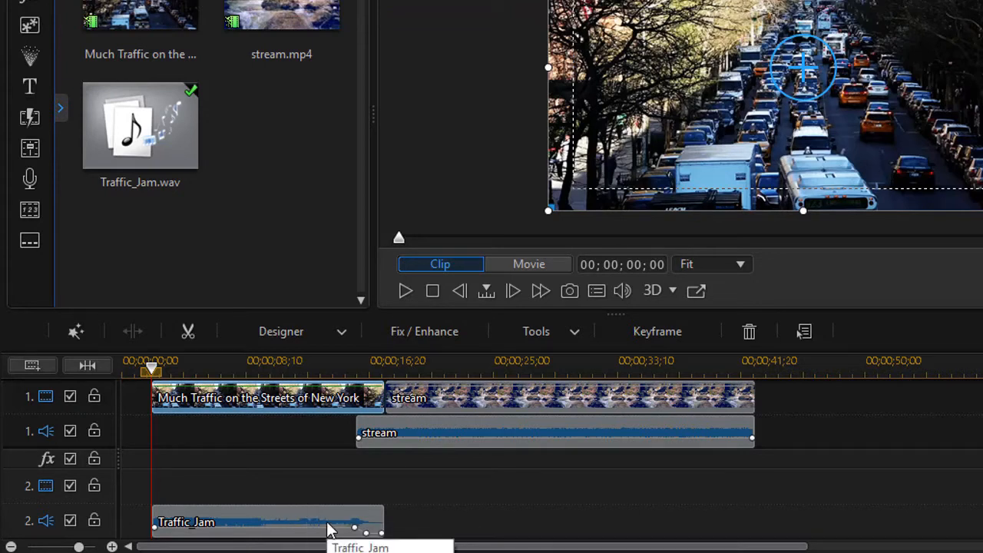
left_click(267, 521)
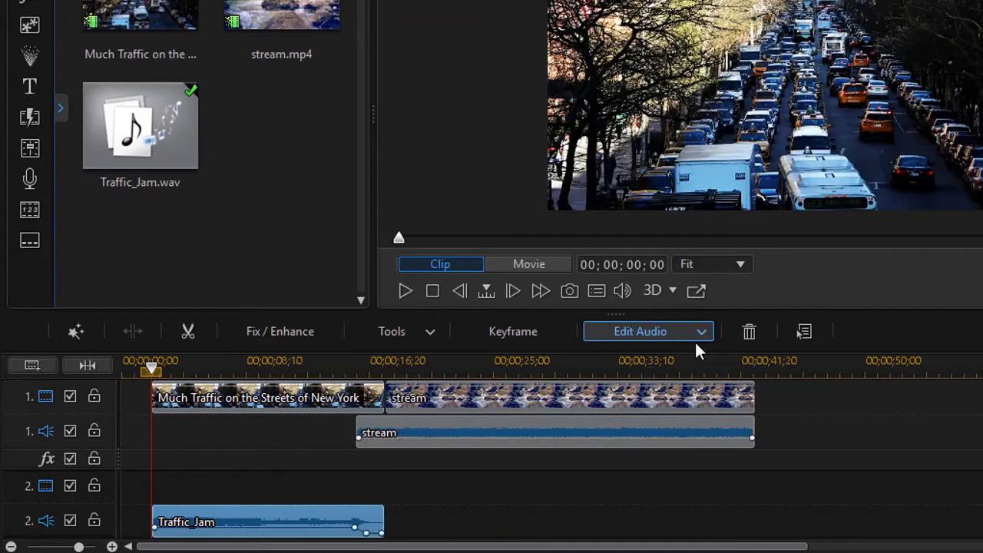
left_click(699, 331)
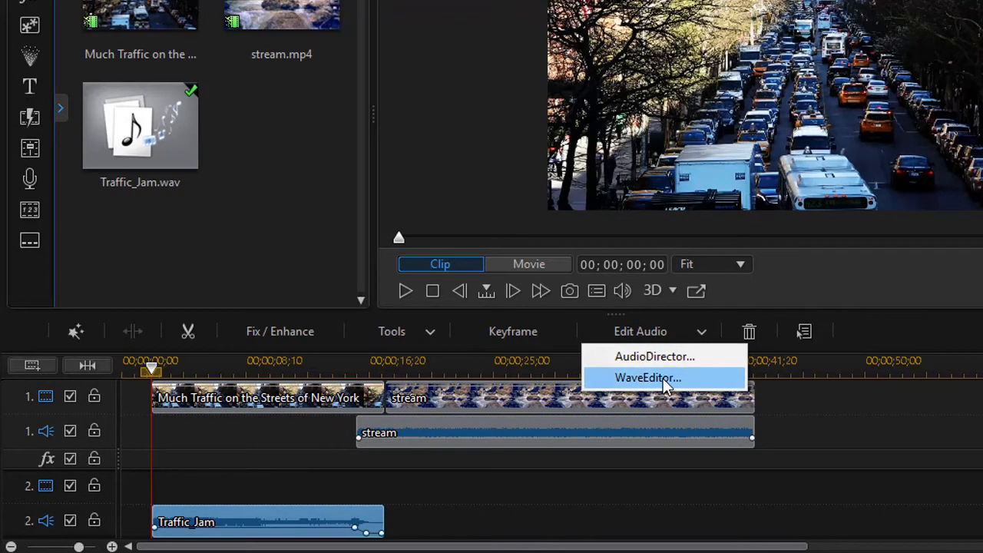
mouse_move(654, 355)
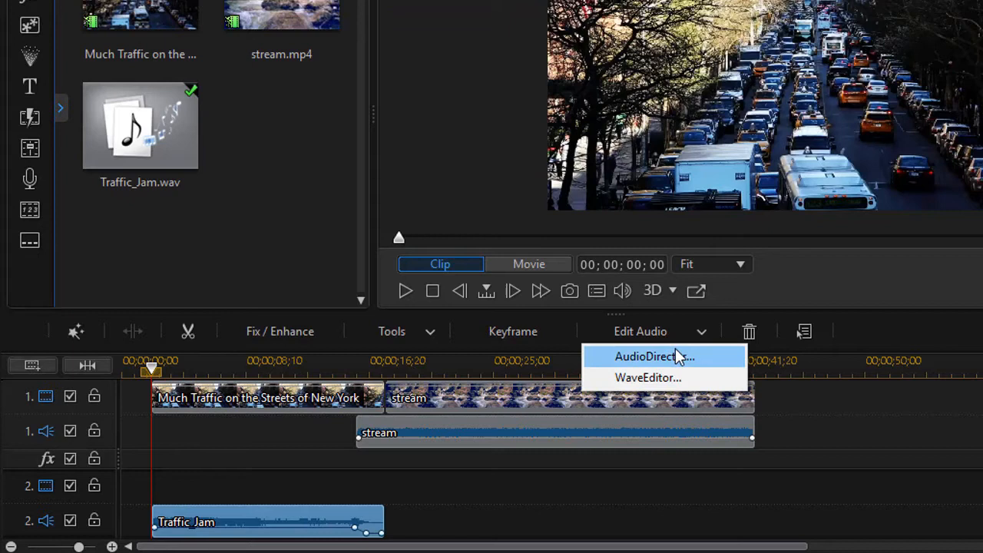
mouse_move(150, 341)
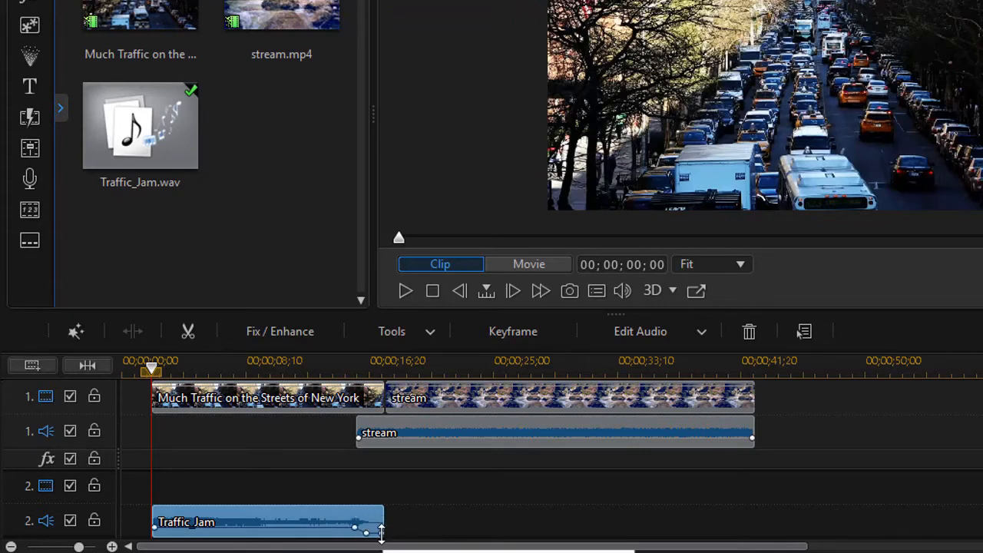
mouse_move(344, 502)
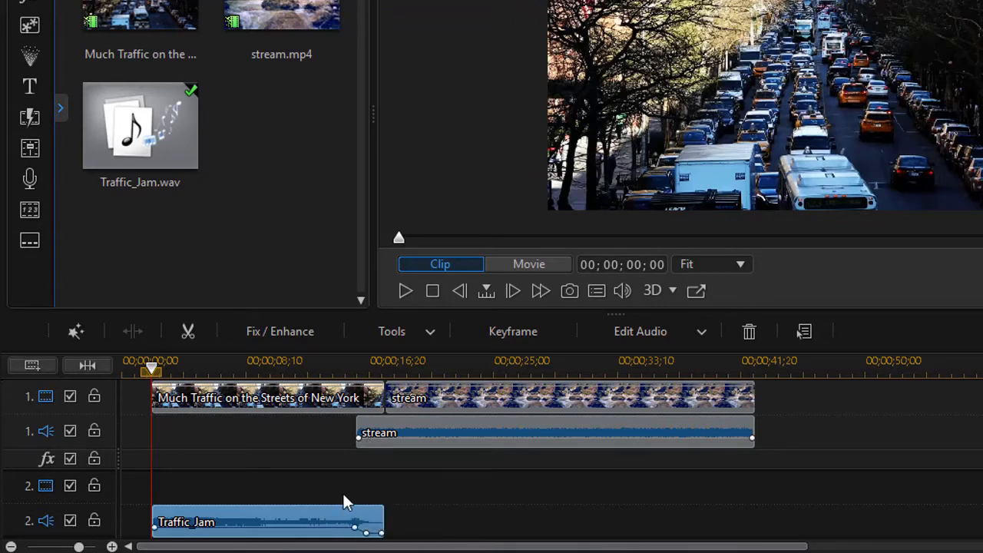
mouse_move(379, 438)
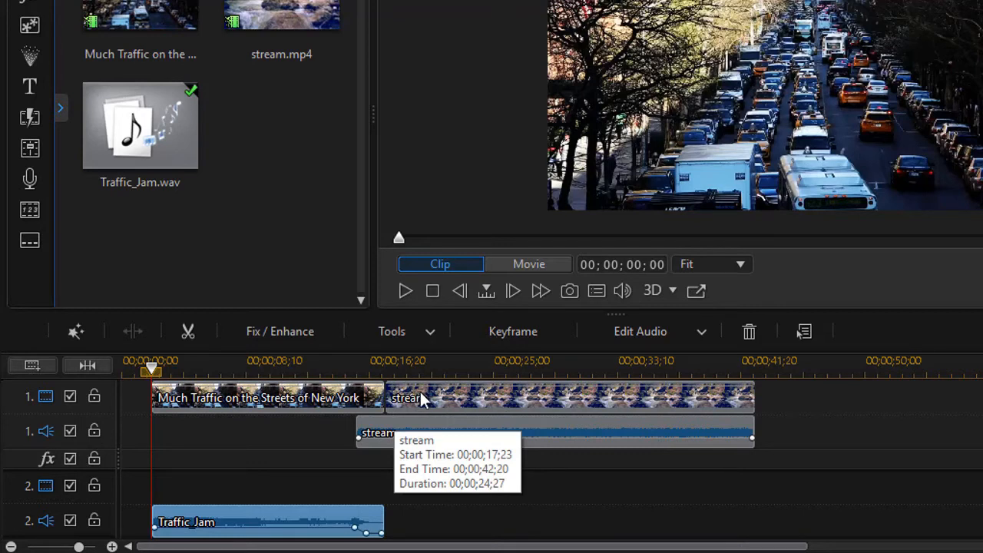
mouse_move(421, 440)
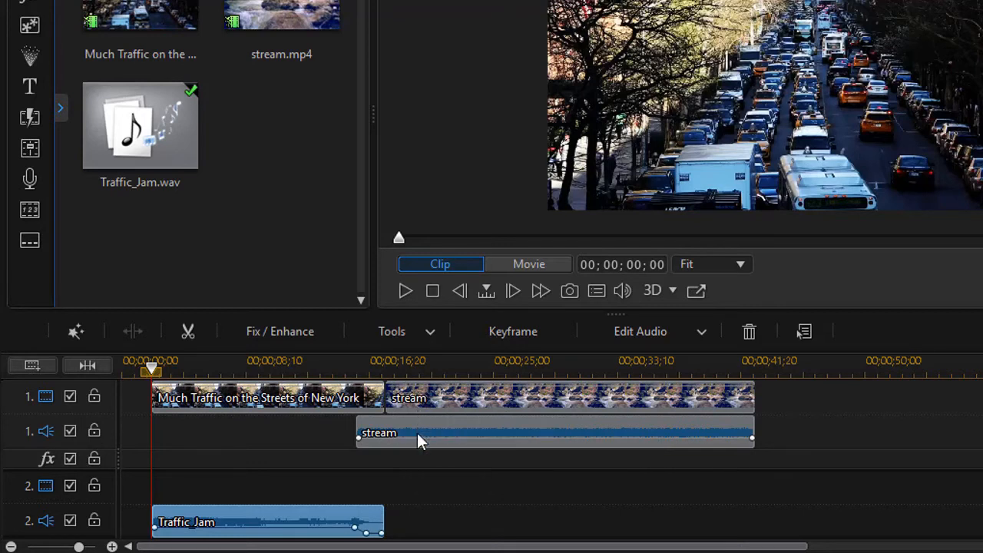
mouse_move(365, 439)
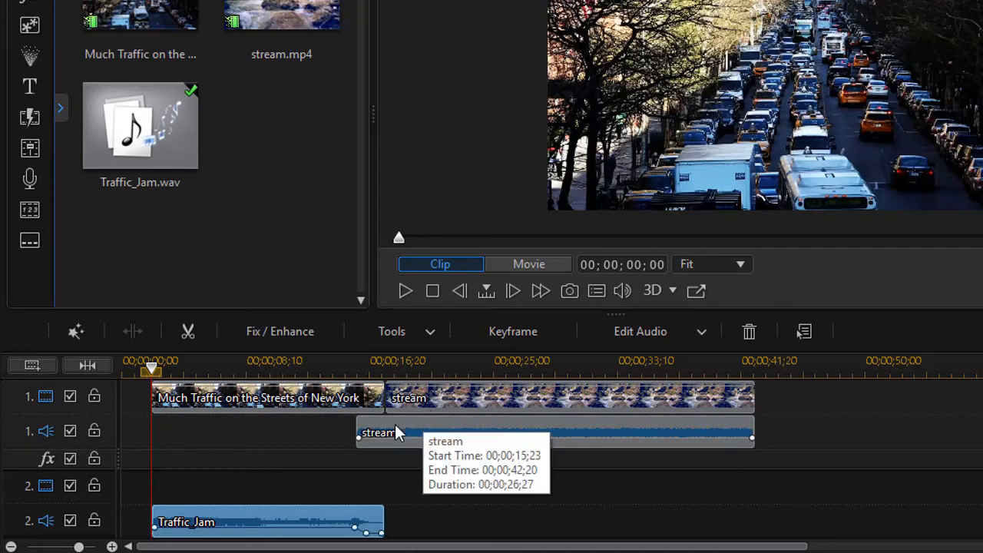
mouse_move(403, 432)
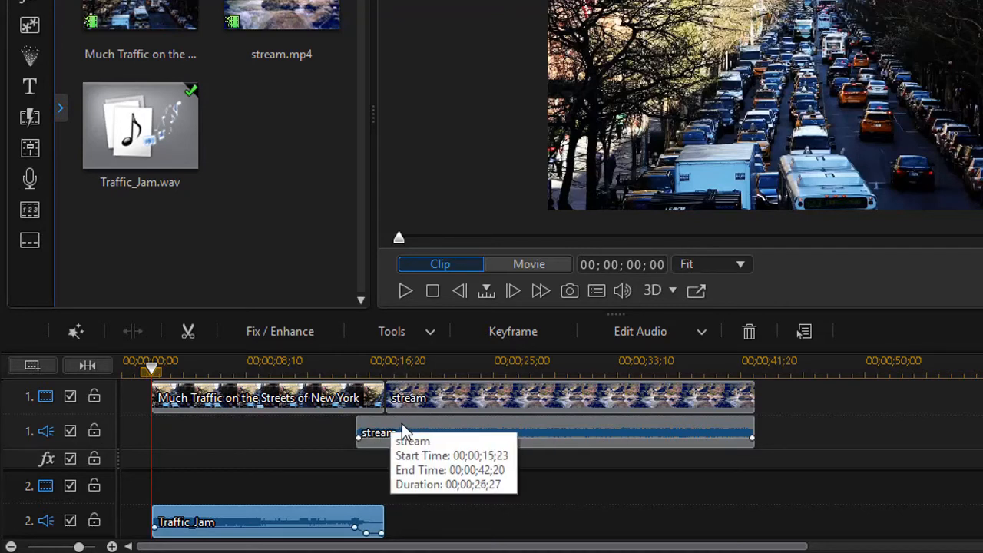